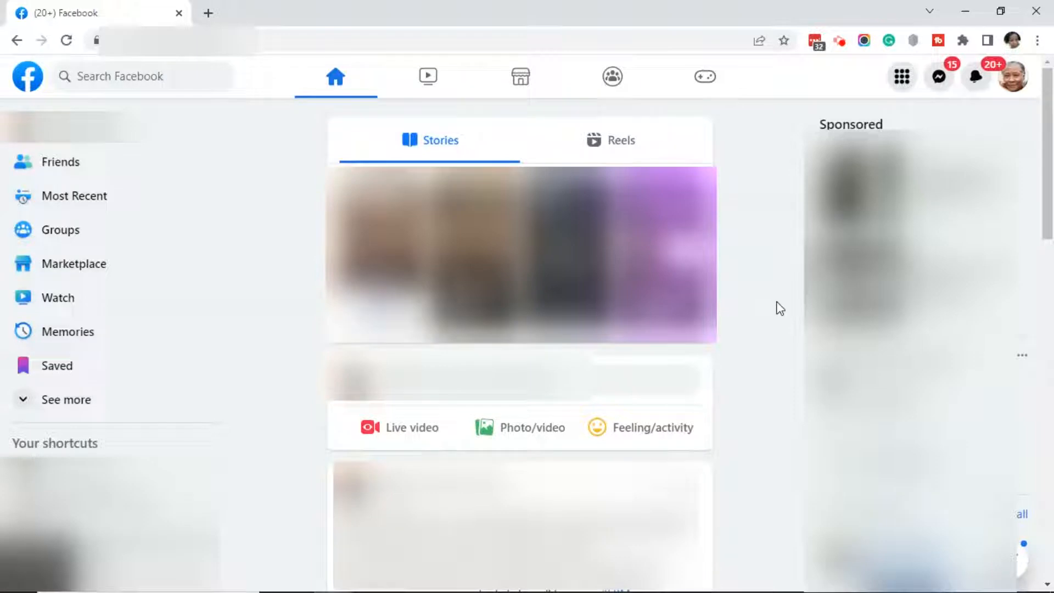
mouse_move(741, 172)
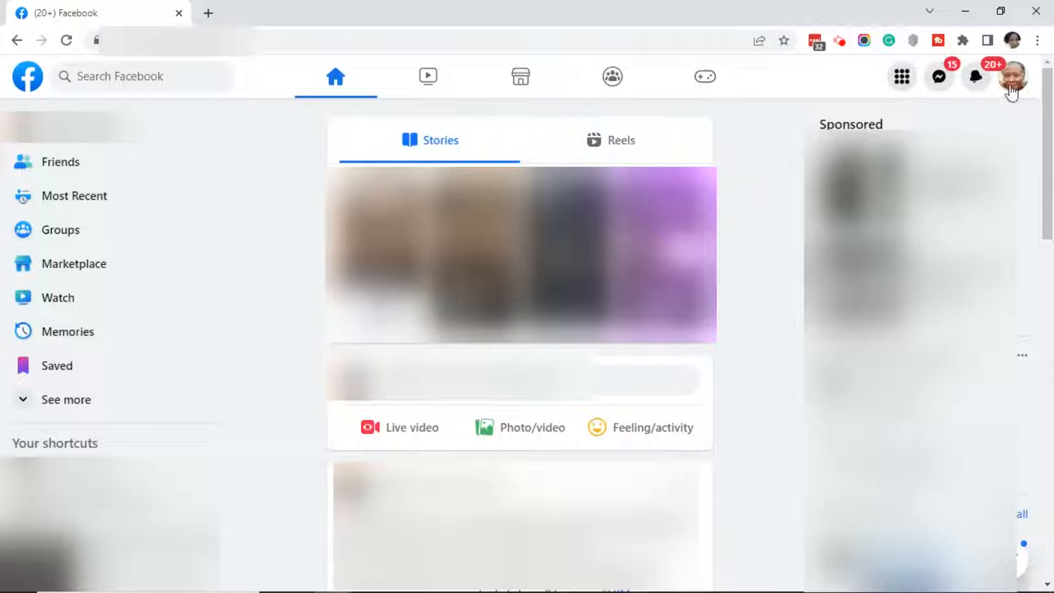
Switch from the personal profile into managing the Page
left_click(1011, 77)
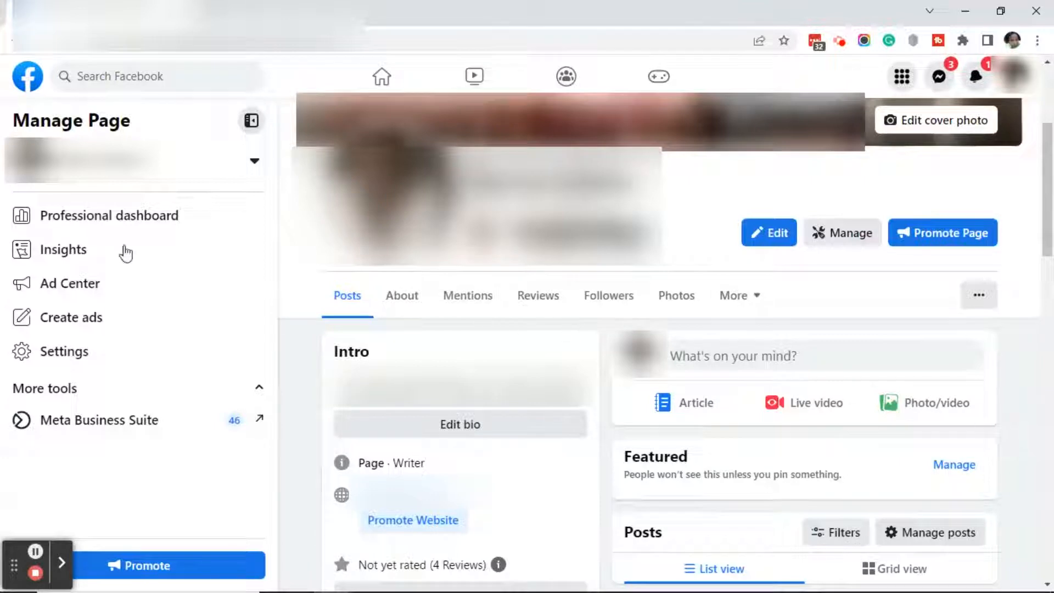
mouse_move(298, 411)
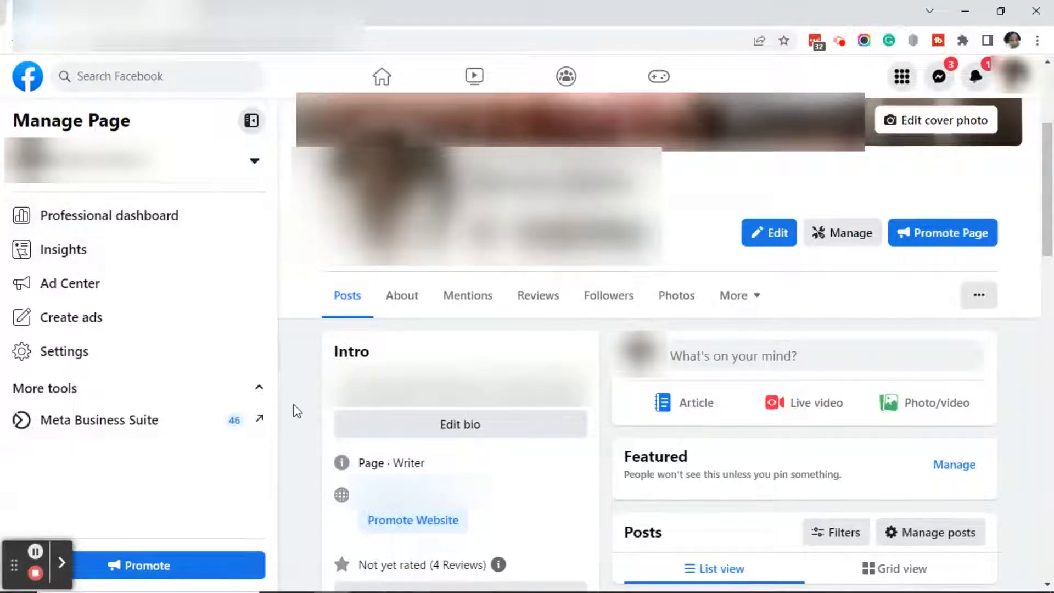
Show the Page's professional dashboard and scroll its sidebar down to Your tools
left_click(110, 215)
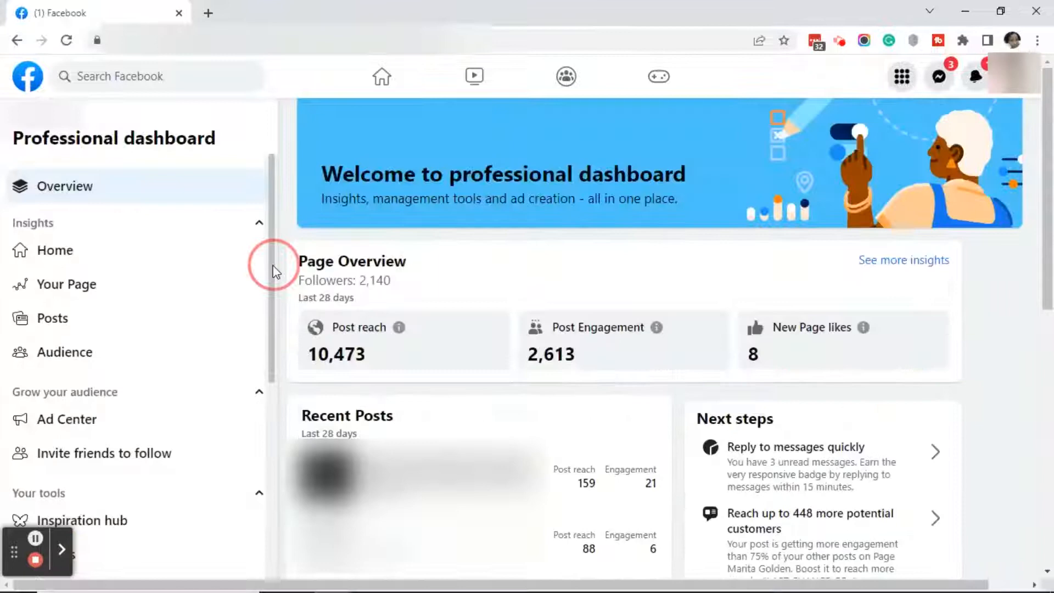
scroll("down", 3)
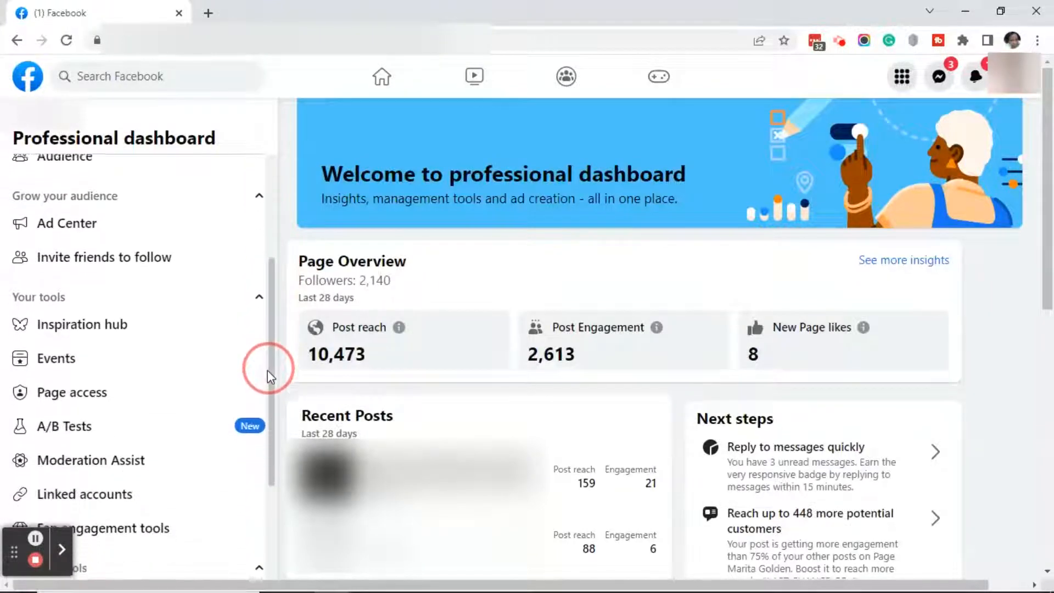
scroll("down", 3)
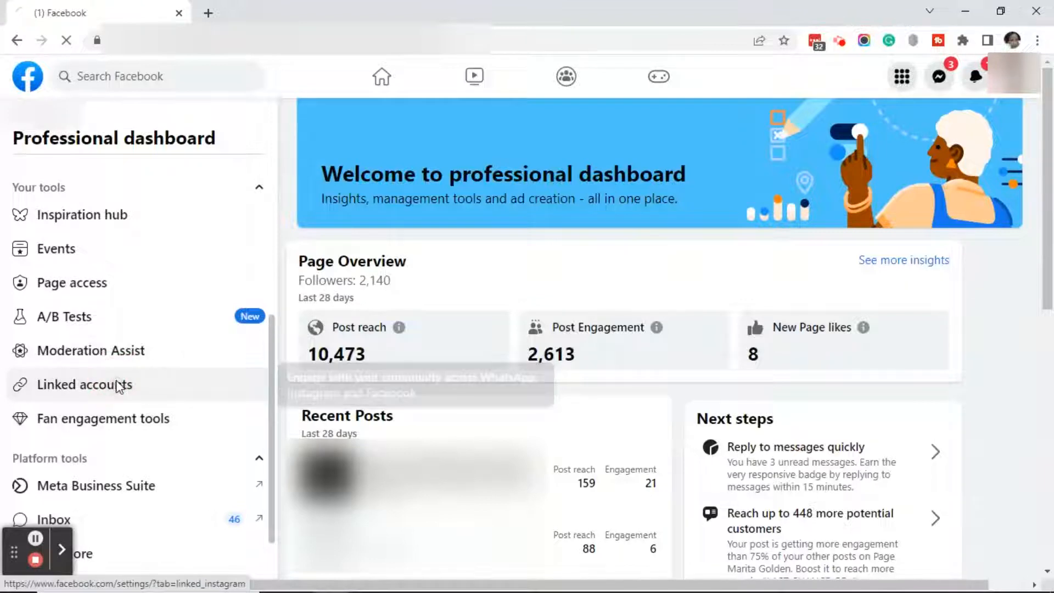
Go to Linked accounts to show the Page's connected Instagram account details
left_click(84, 384)
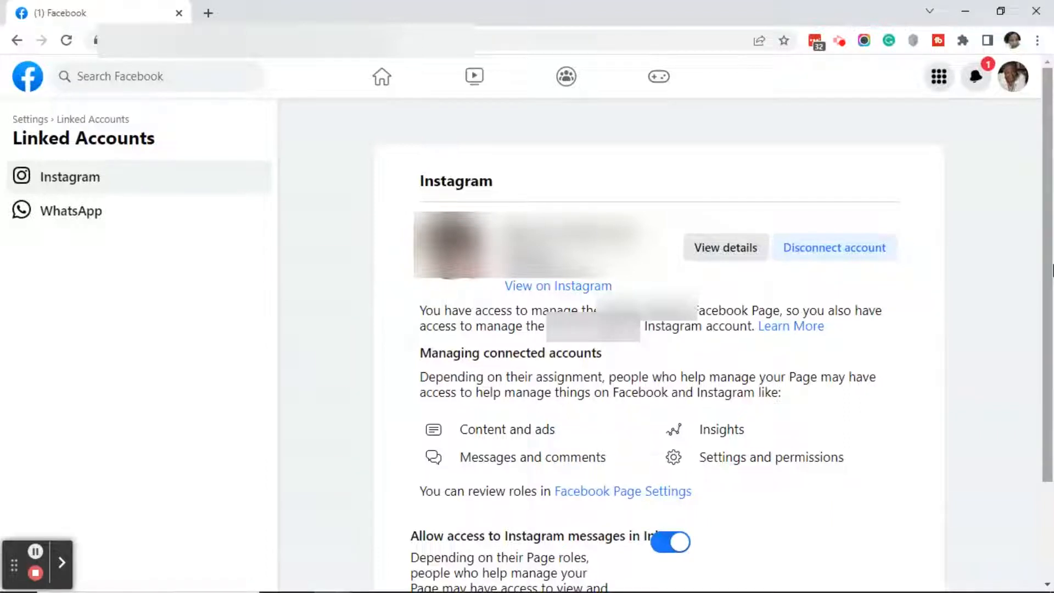
mouse_move(70, 176)
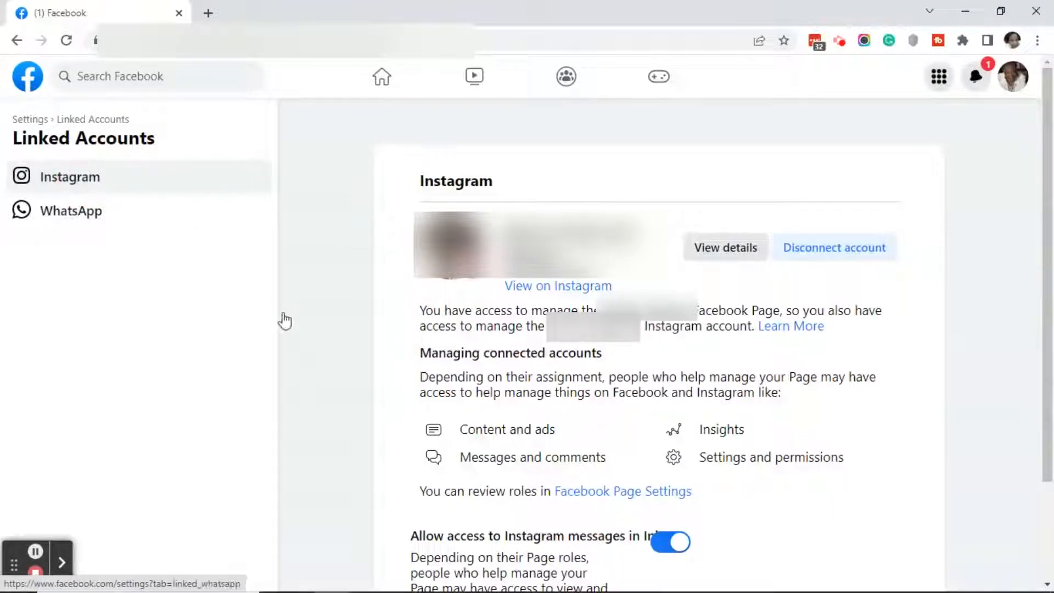
scroll("down", 3)
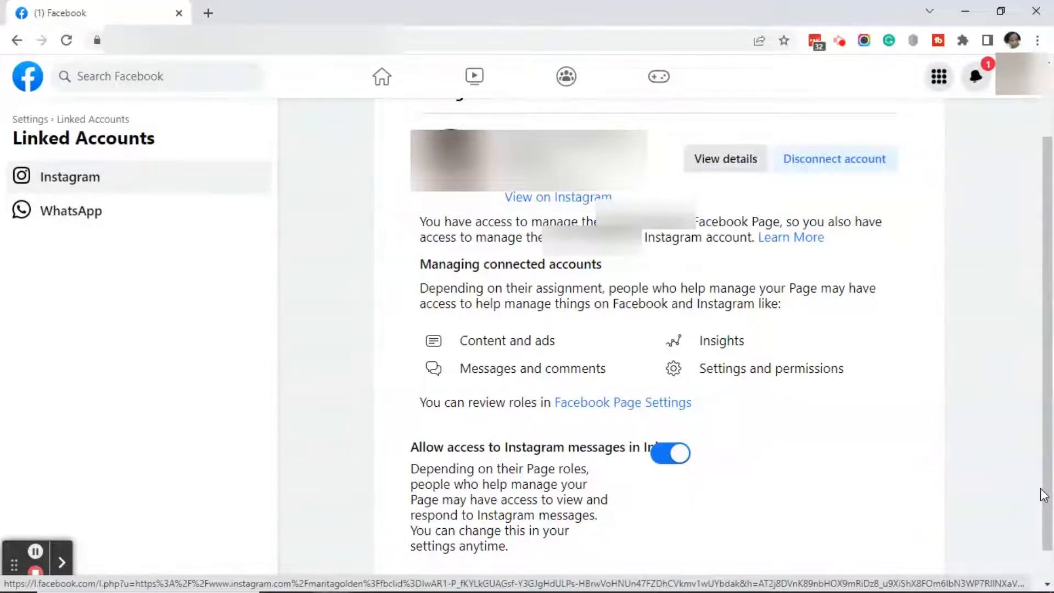
mouse_move(672, 475)
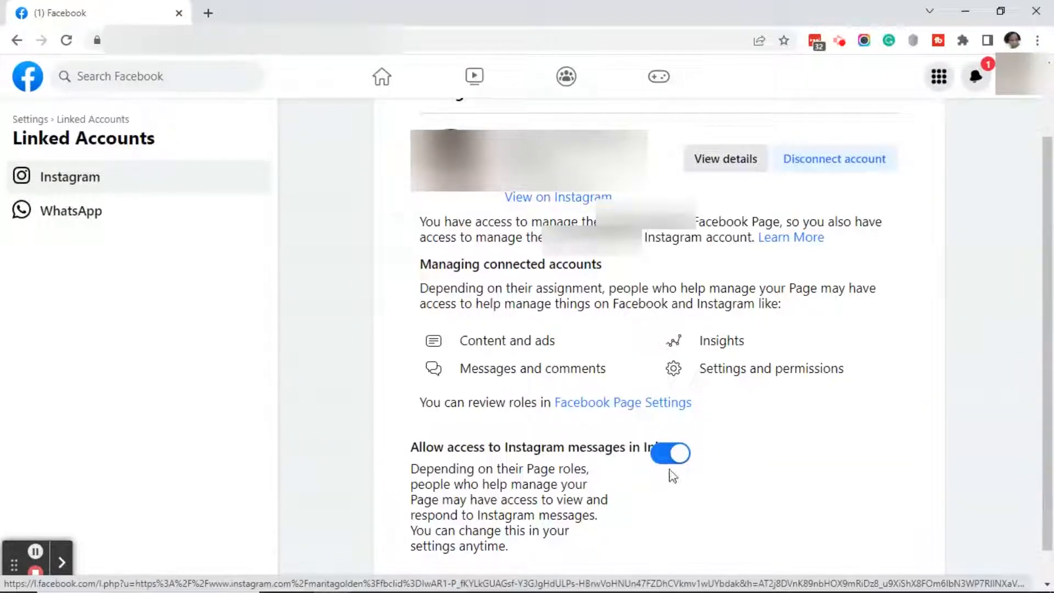